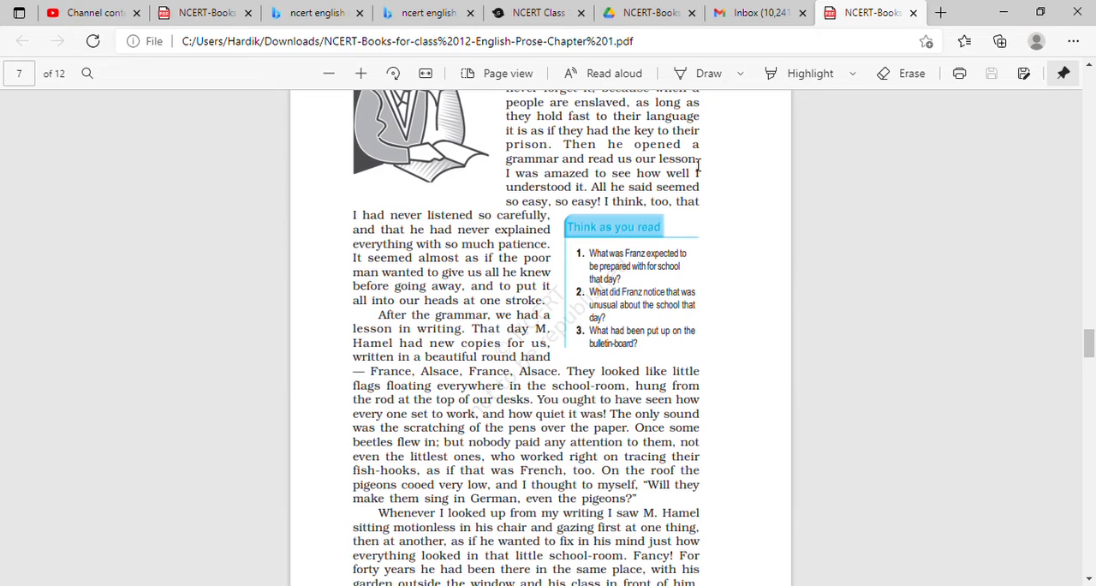
mouse_move(697, 164)
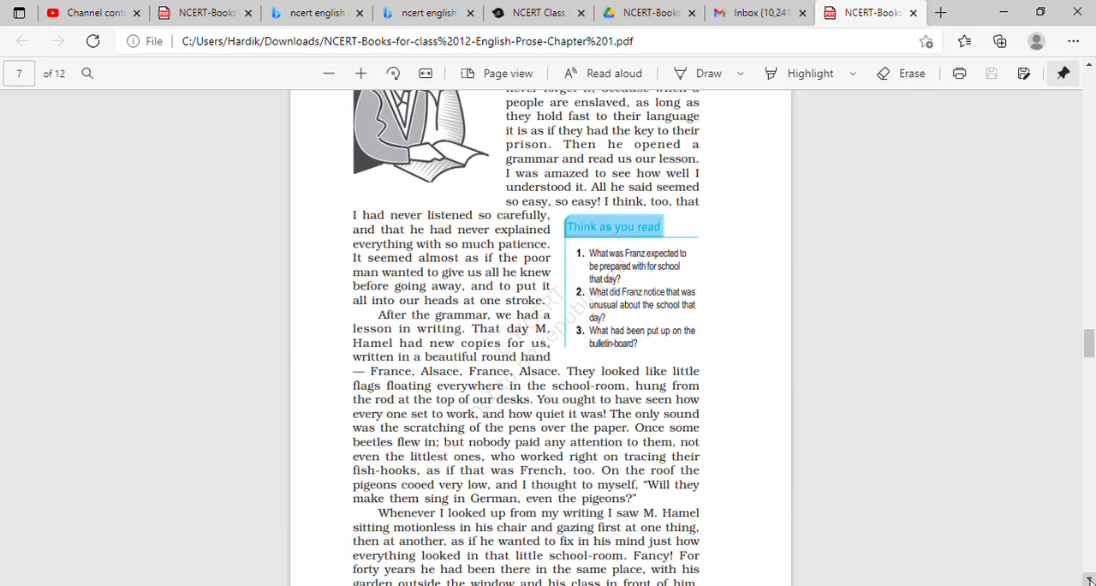
scroll("down", 3)
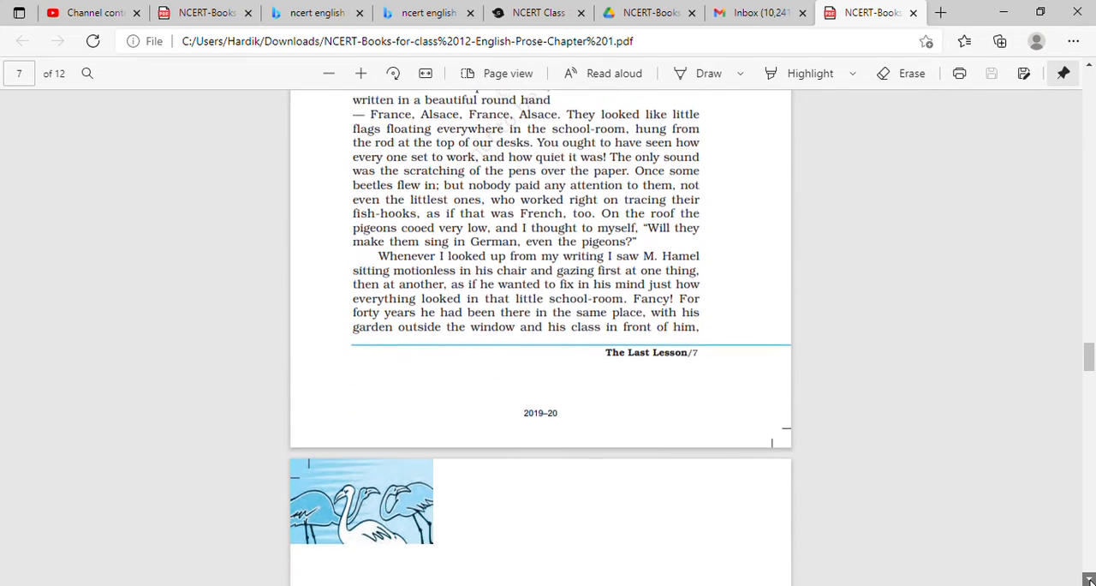
scroll("down", 3)
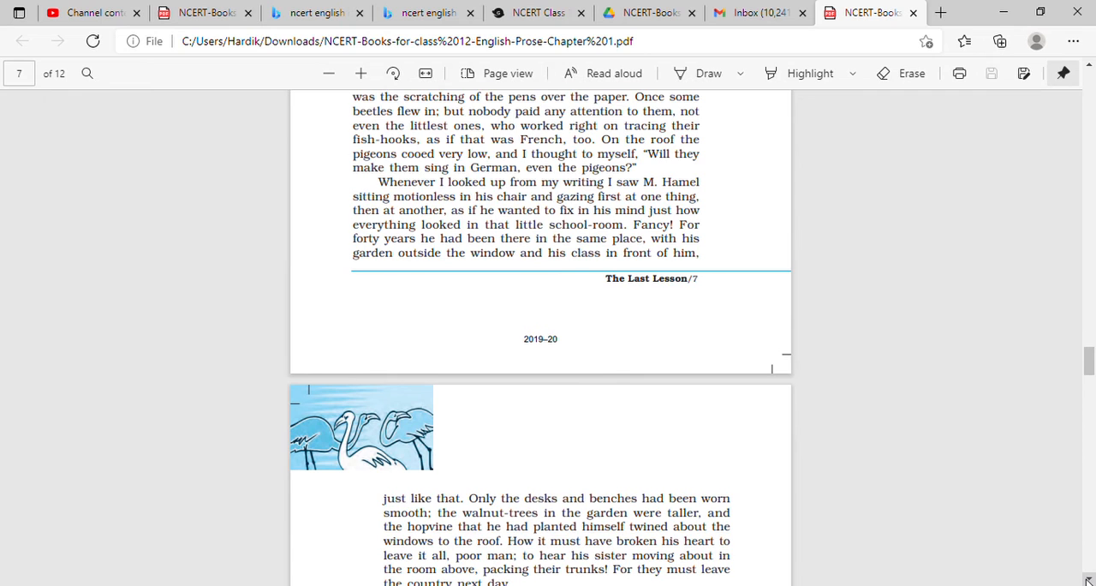
scroll("down", 3)
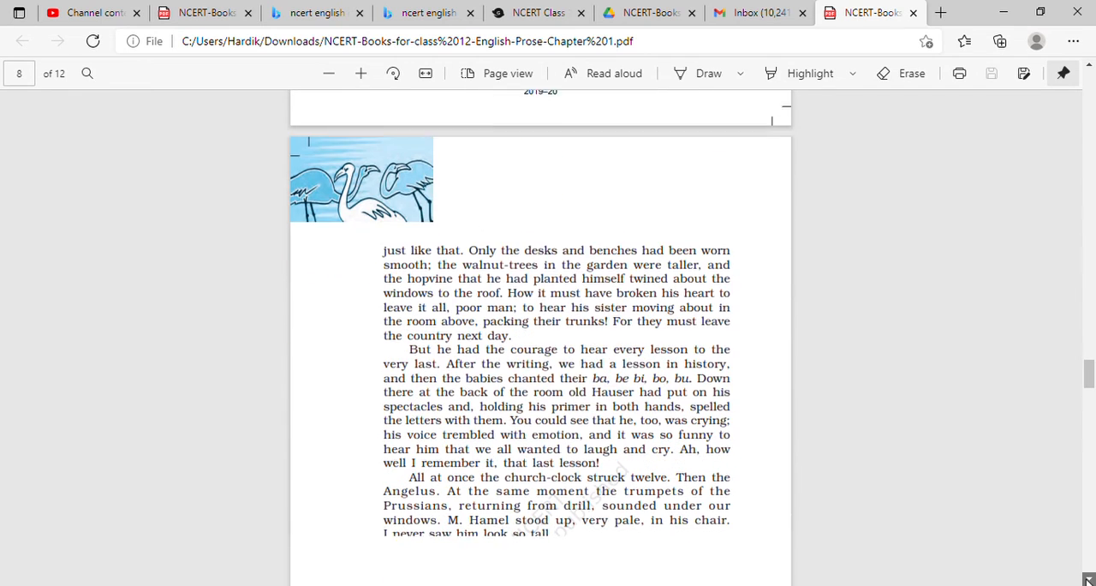
scroll("down", 3)
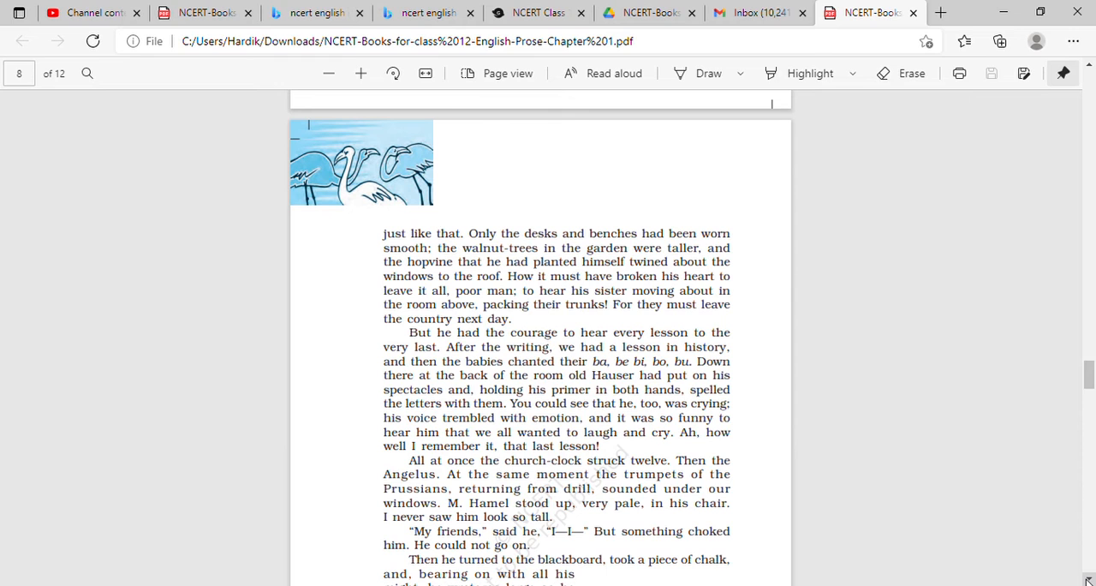
scroll("down", 3)
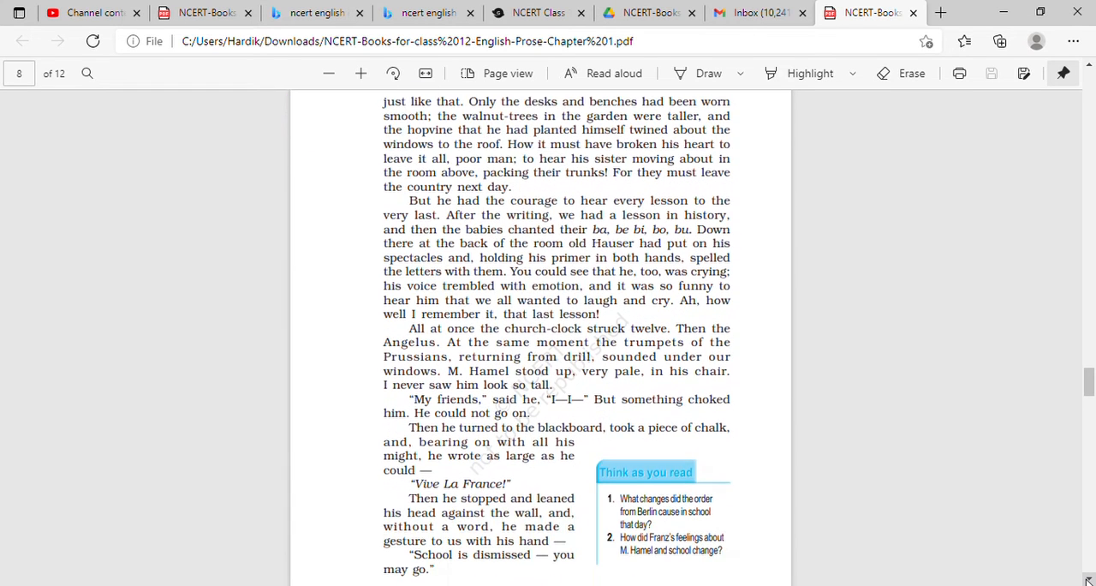
scroll("down", 3)
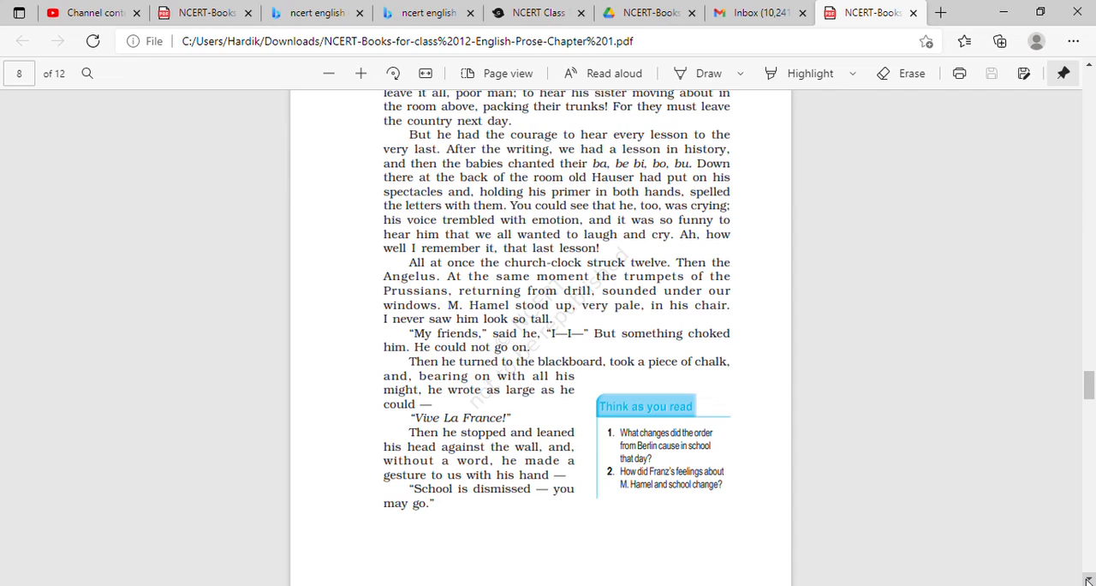
mouse_move(1035, 346)
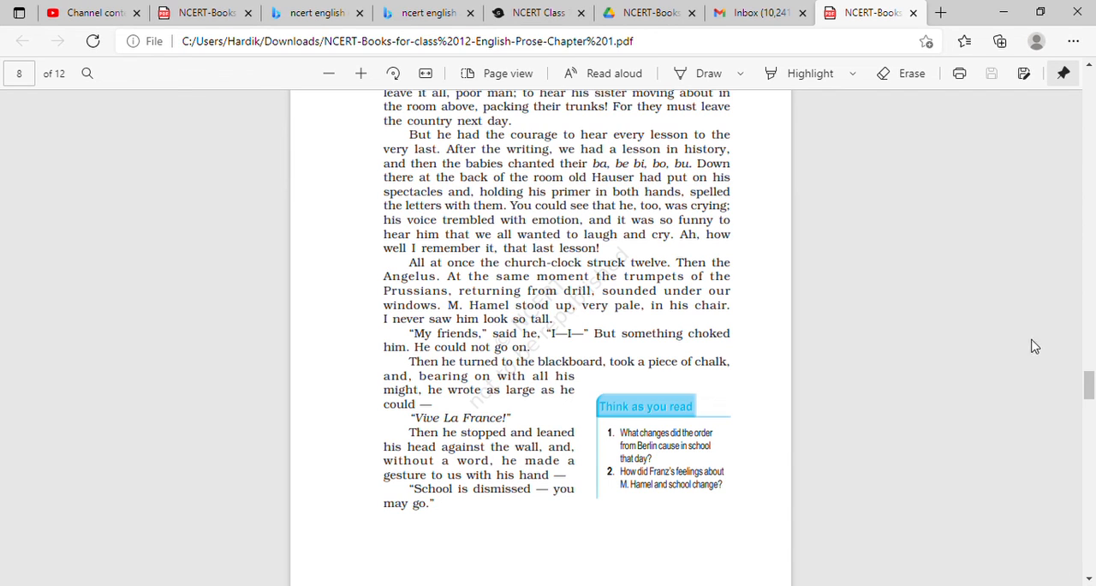
mouse_move(762, 292)
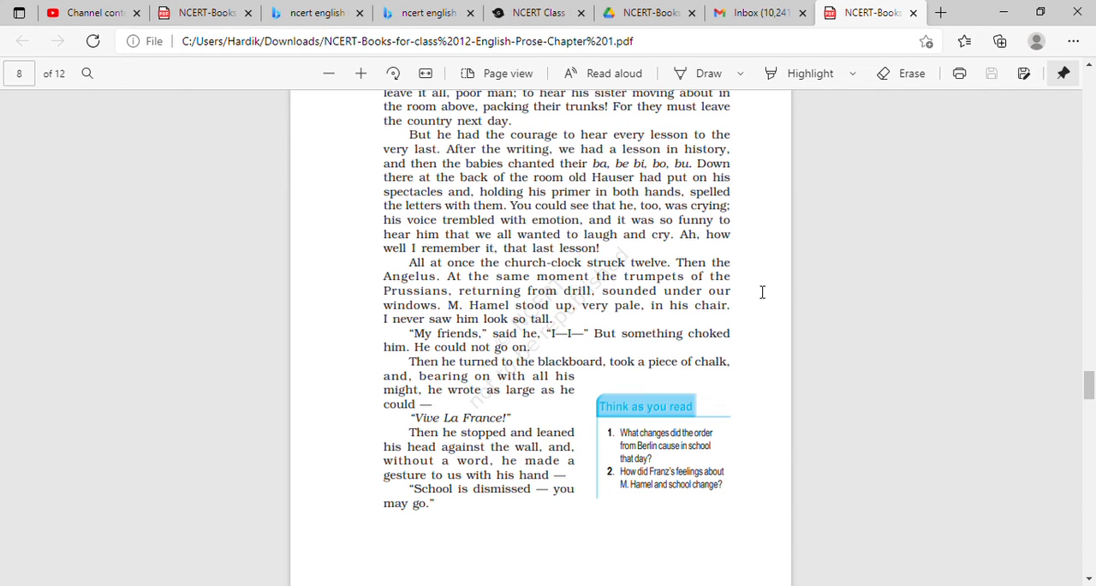
mouse_move(754, 250)
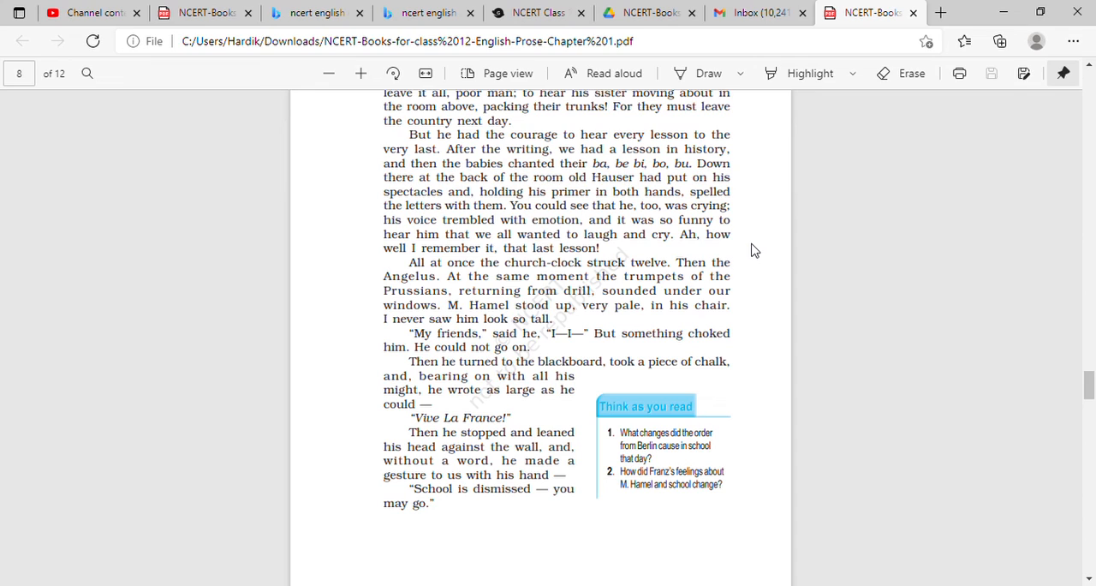
mouse_move(1026, 104)
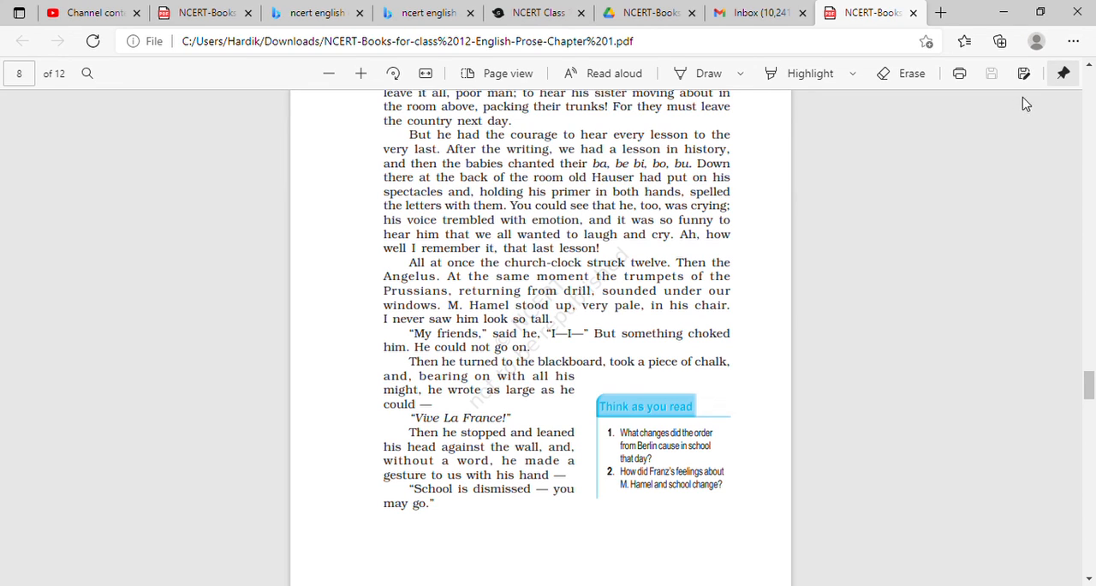